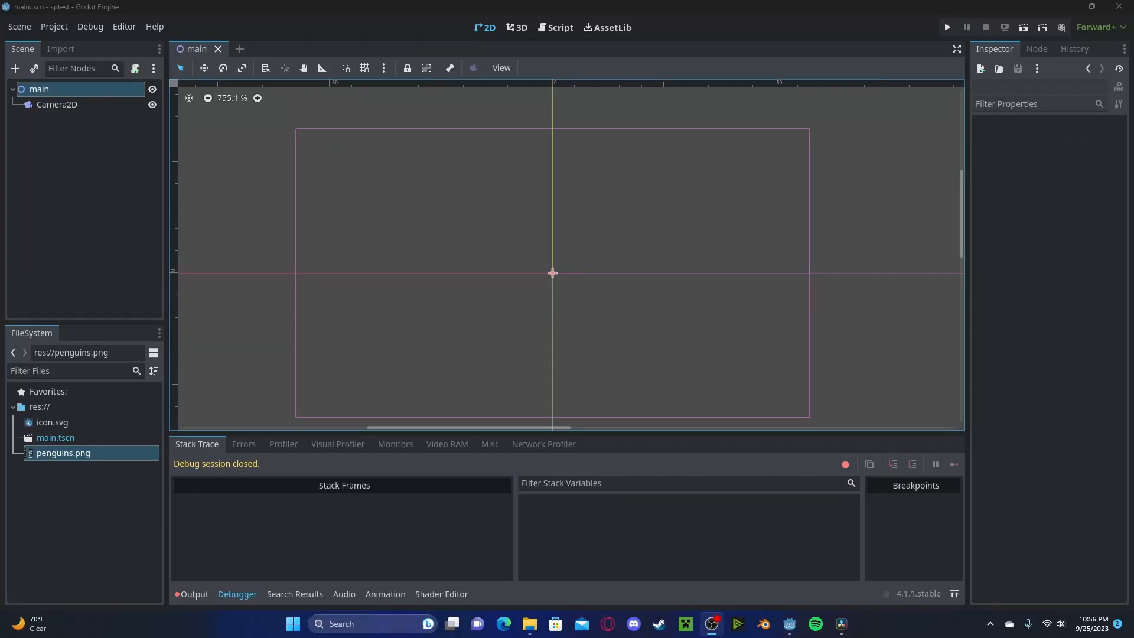
# Add an AnimatedSprite2D node to the main scene with a new empty SpriteFrames resource
pyautogui.click(15, 69)
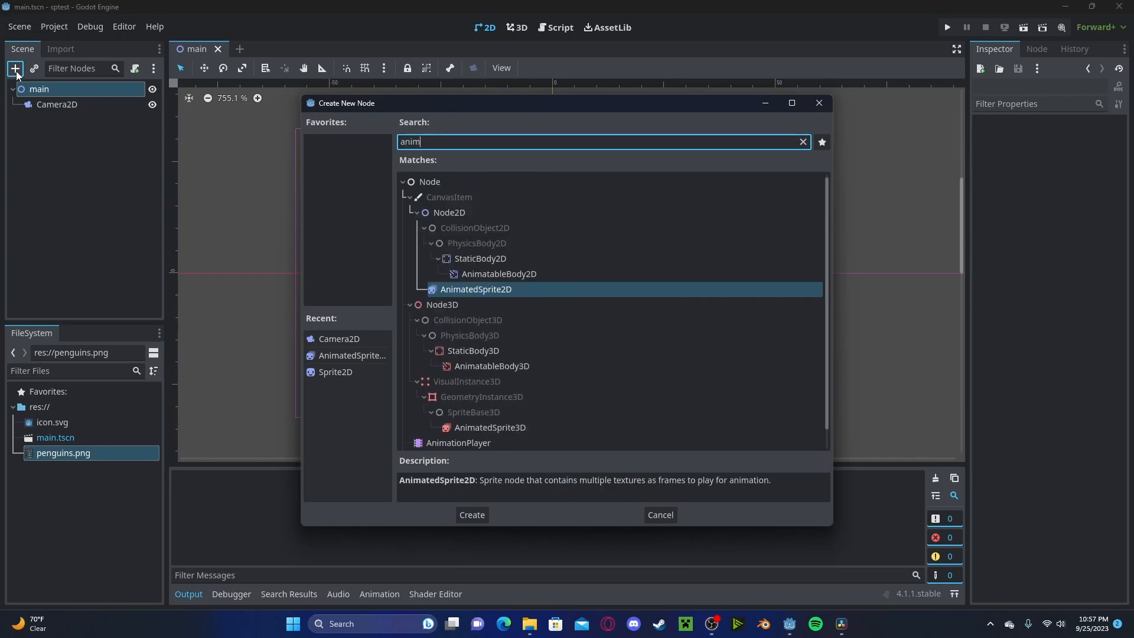
pyautogui.click(471, 514)
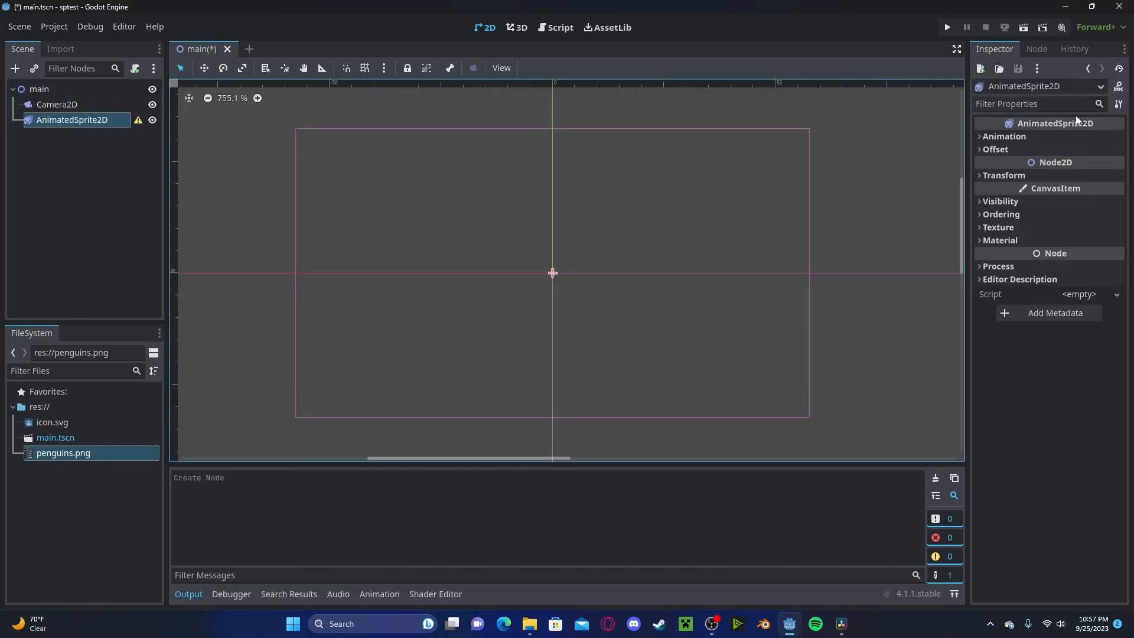
pyautogui.click(1004, 136)
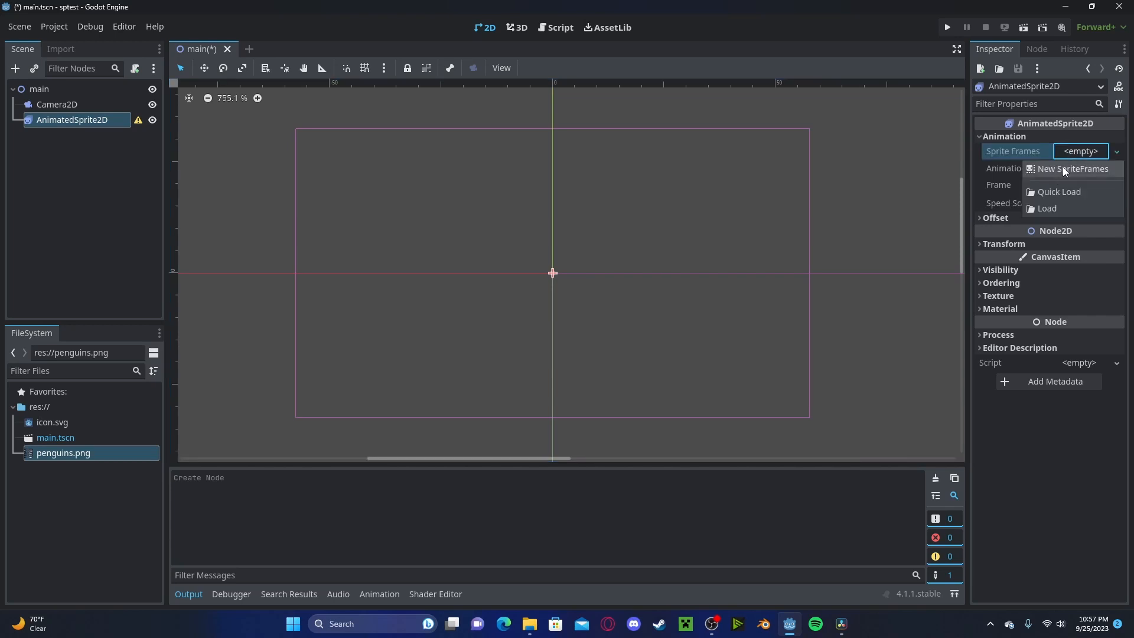
pyautogui.click(1071, 169)
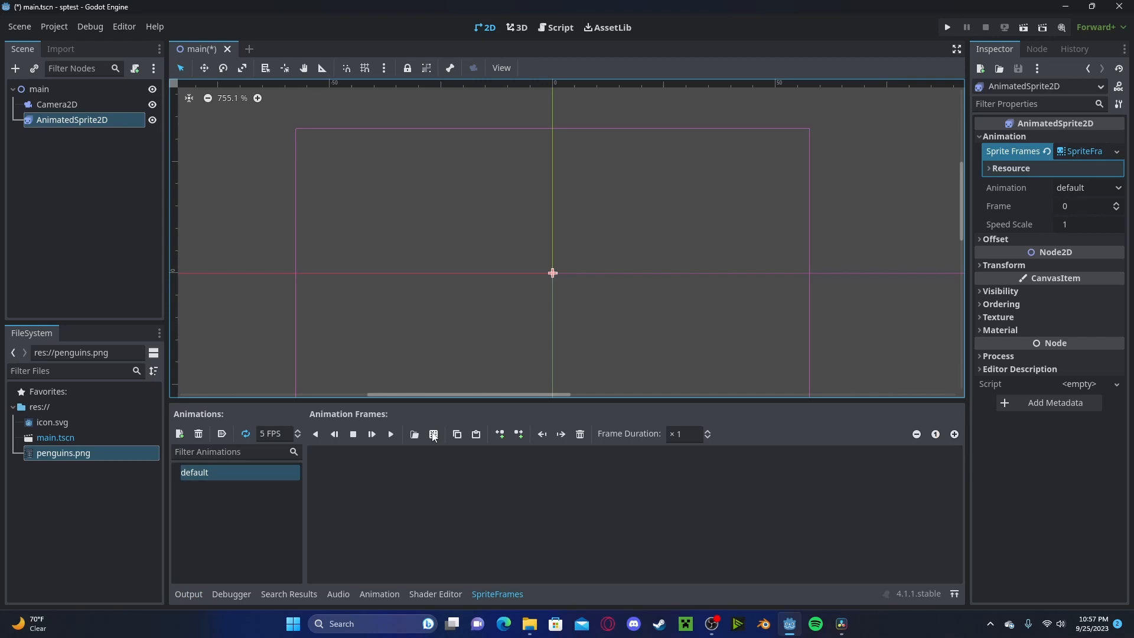
# Slice penguins.png into an 8×5 grid of 11×16 px frames with 4 and 1 px separation
pyautogui.click(432, 433)
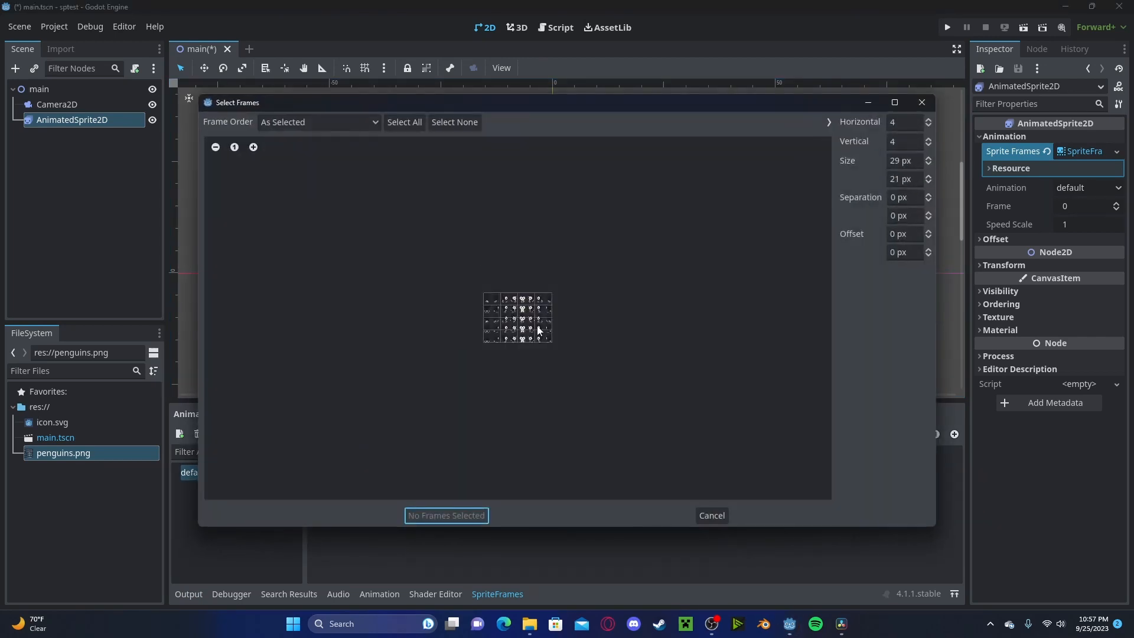
pyautogui.click(252, 147)
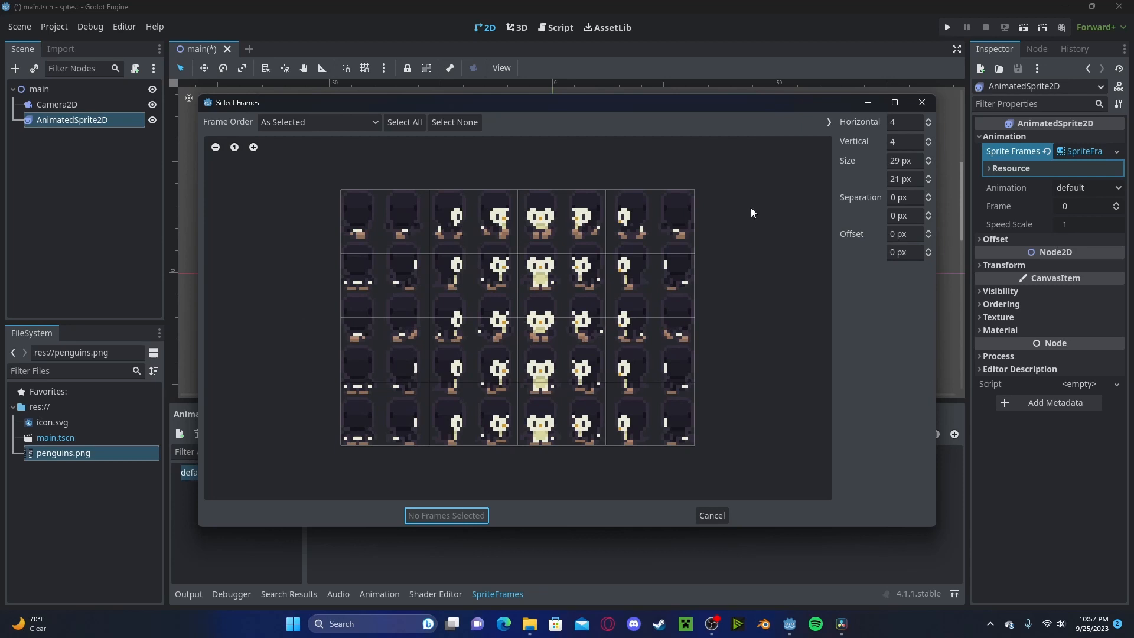
pyautogui.moveTo(423, 233)
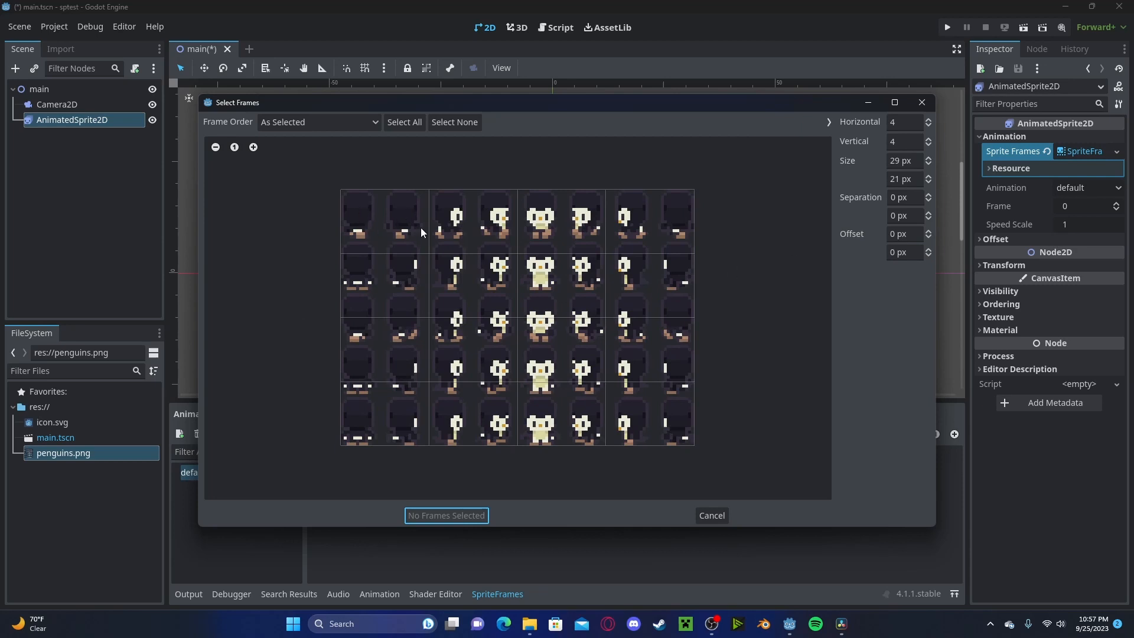
pyautogui.moveTo(593, 211)
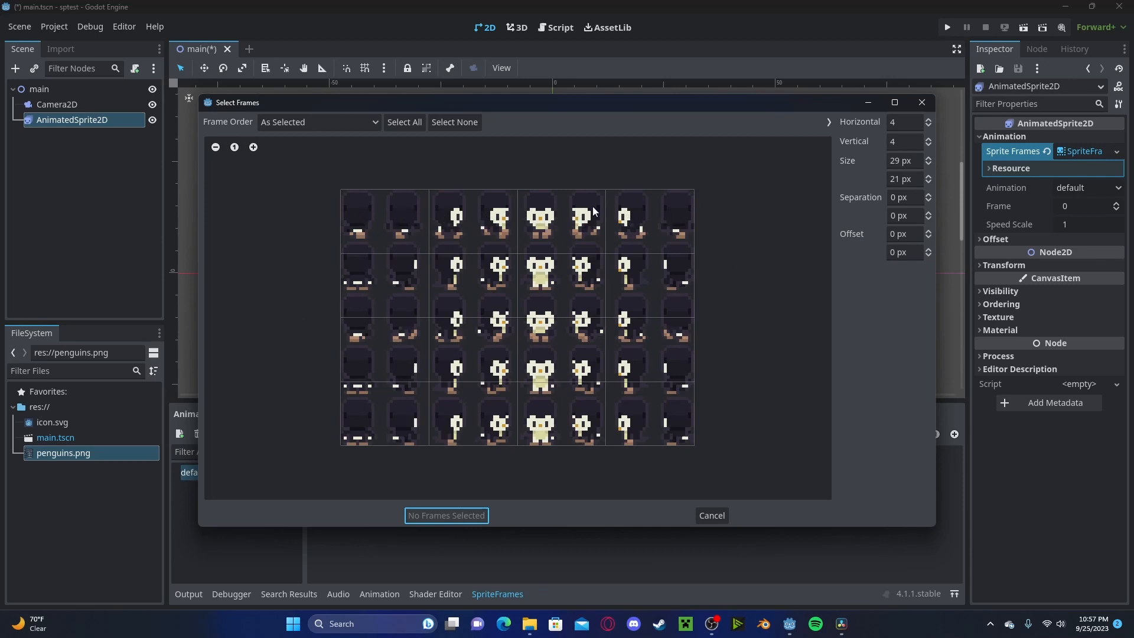
pyautogui.moveTo(919, 118)
pyautogui.write('8')
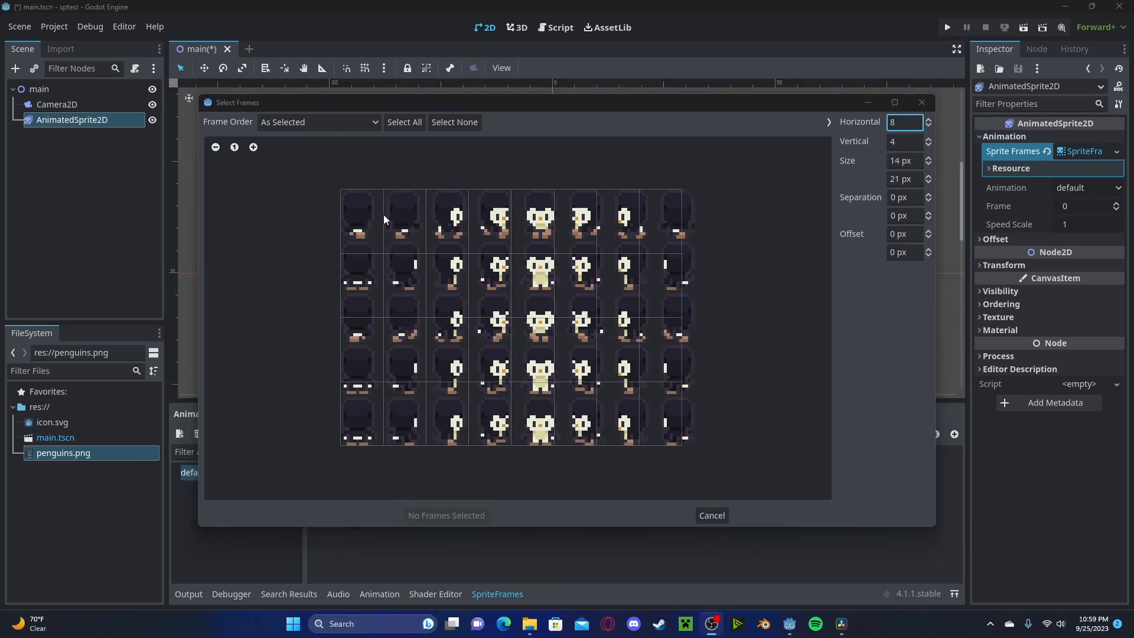
pyautogui.moveTo(712, 353)
pyautogui.write('4')
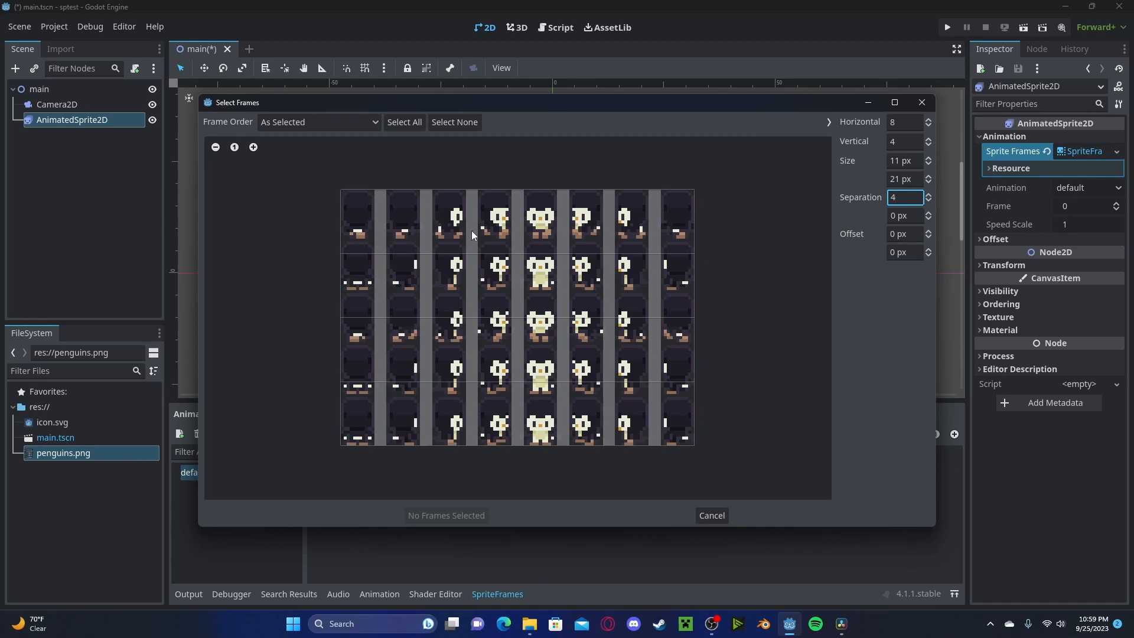
pyautogui.moveTo(829, 305)
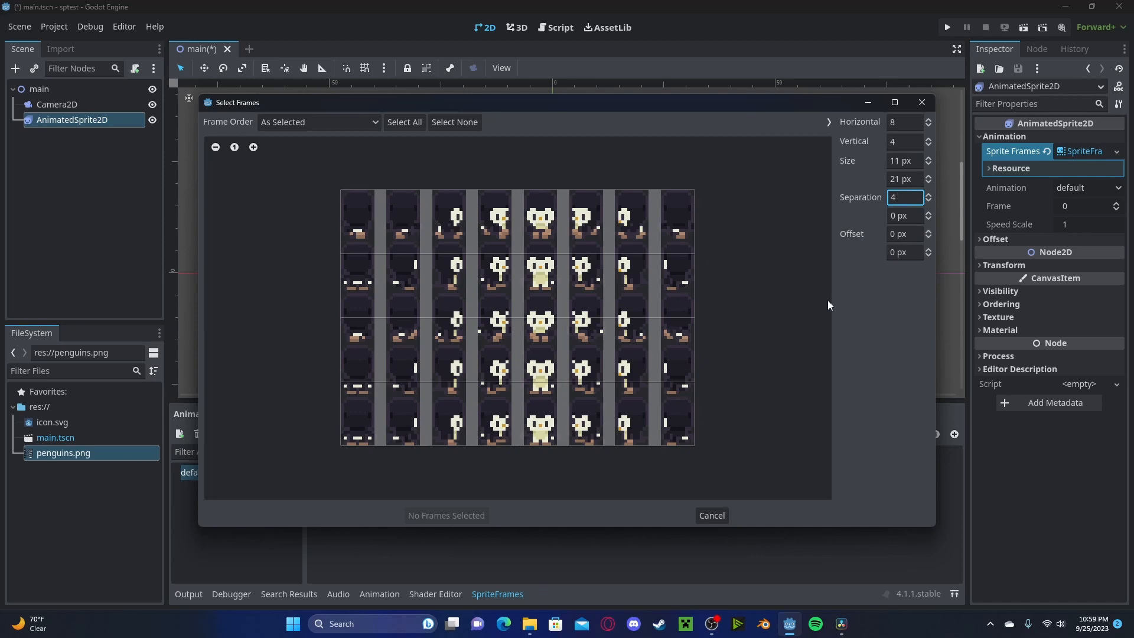
pyautogui.moveTo(938, 146)
pyautogui.write('5')
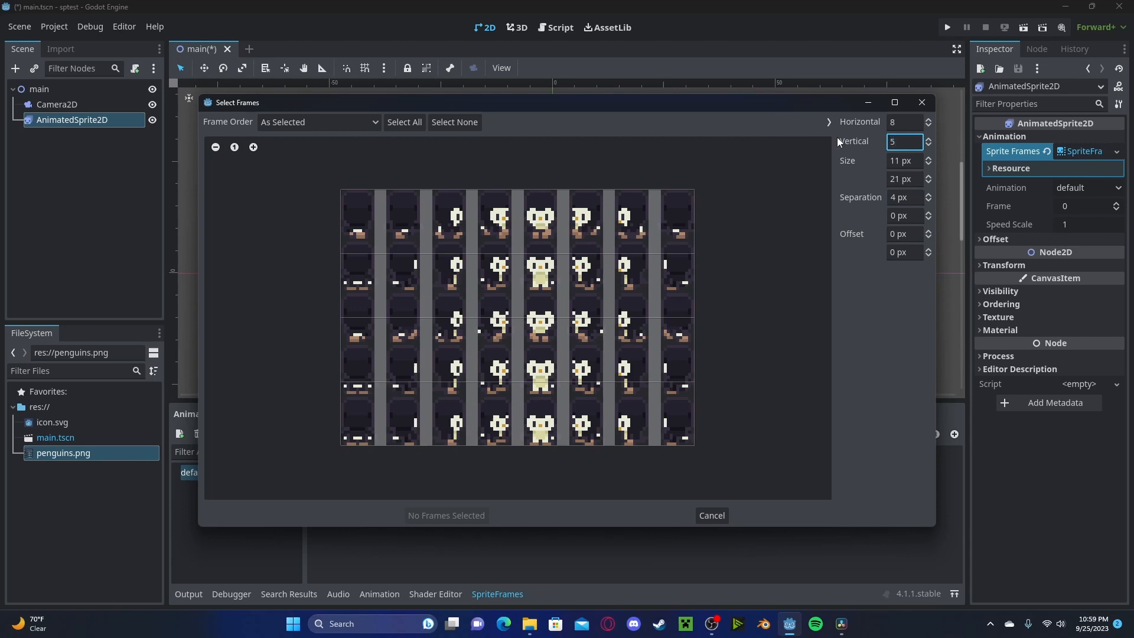
pyautogui.click(928, 182)
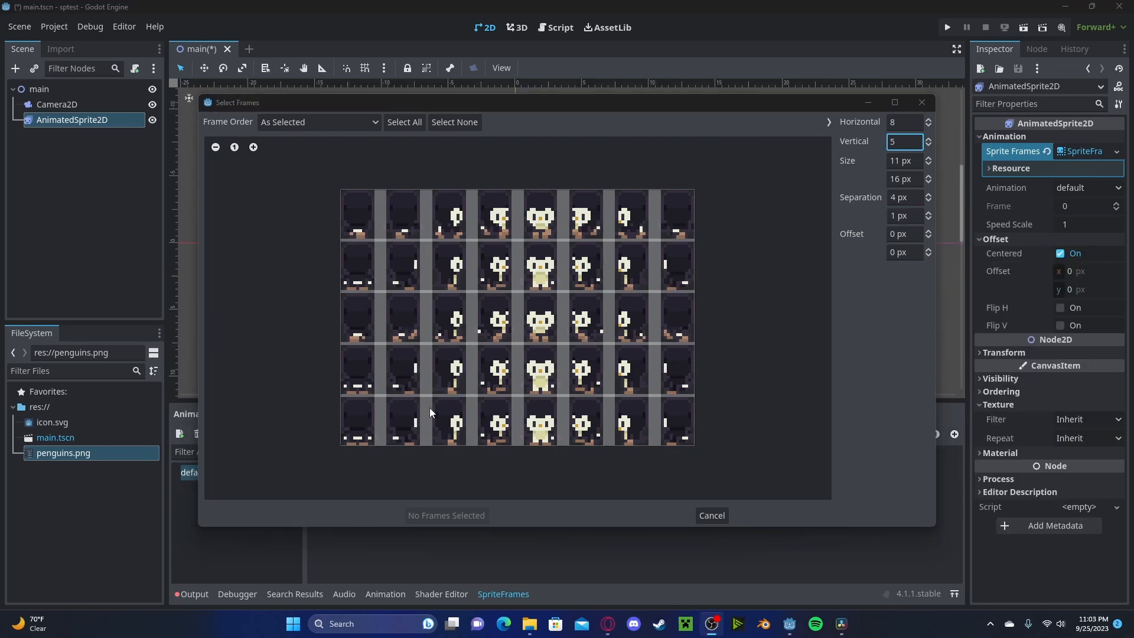
pyautogui.moveTo(554, 305)
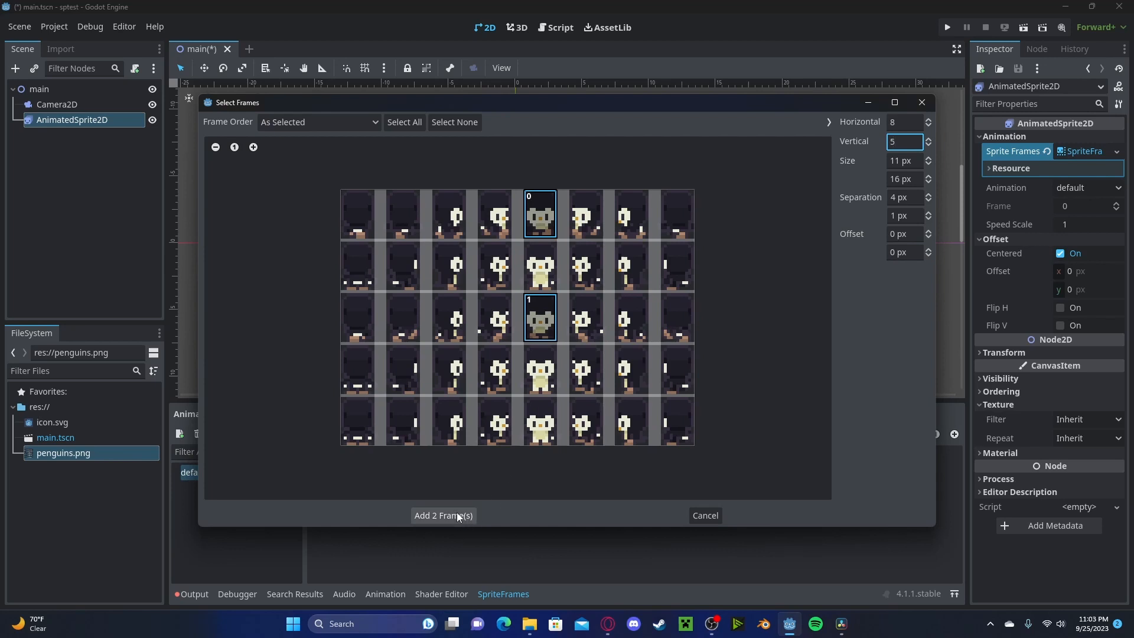
# Add the two penguin frames, set texture filter to Nearest, and rename the animation 'walk'
pyautogui.click(443, 515)
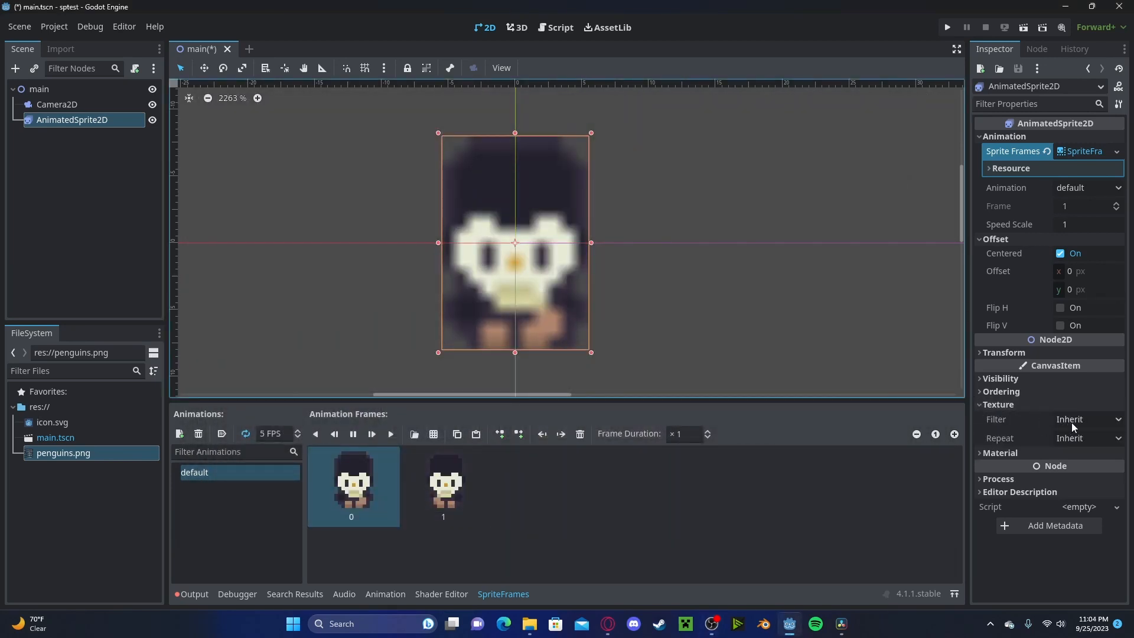
pyautogui.click(1087, 418)
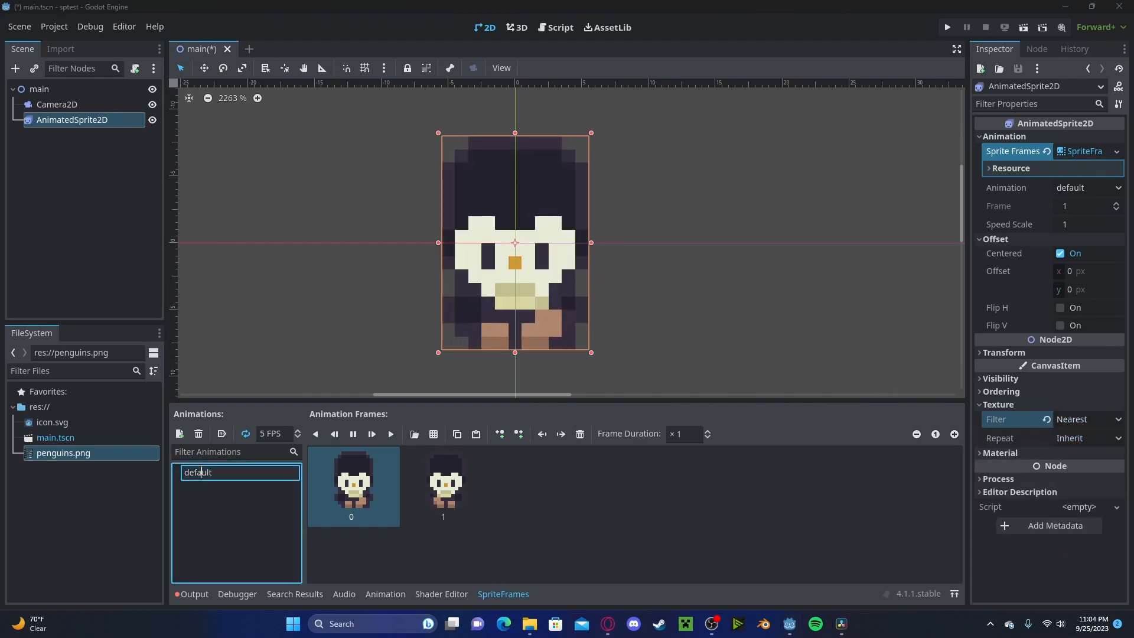
pyautogui.write('walk')
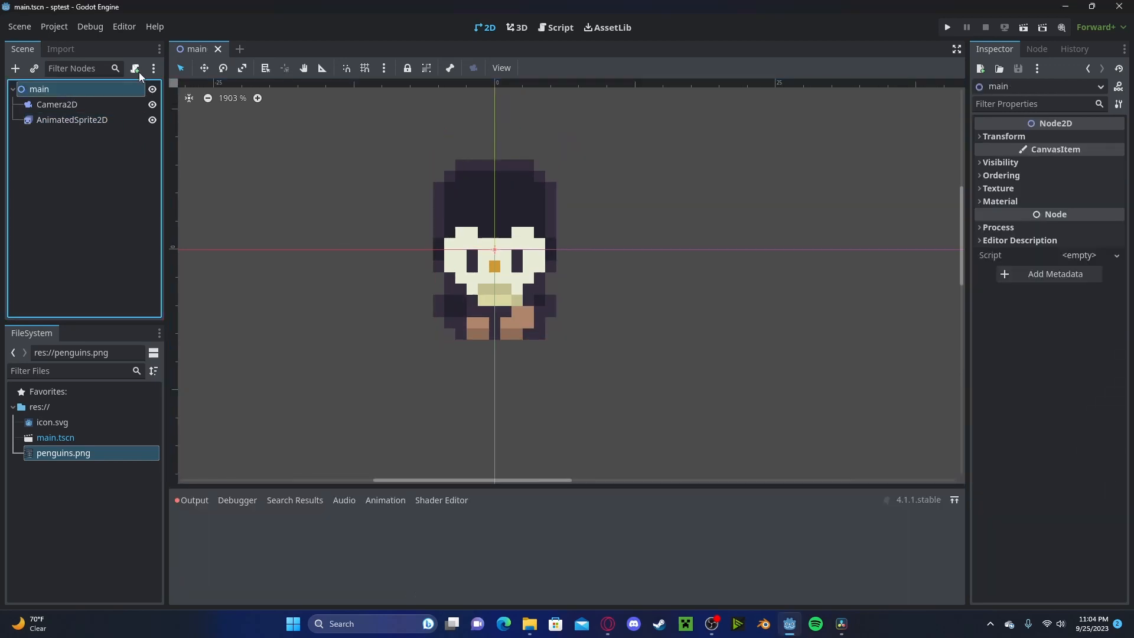
# Attach main.gd and have _ready call anim.play("walk_forward") on the AnimatedSprite2D
pyautogui.click(135, 69)
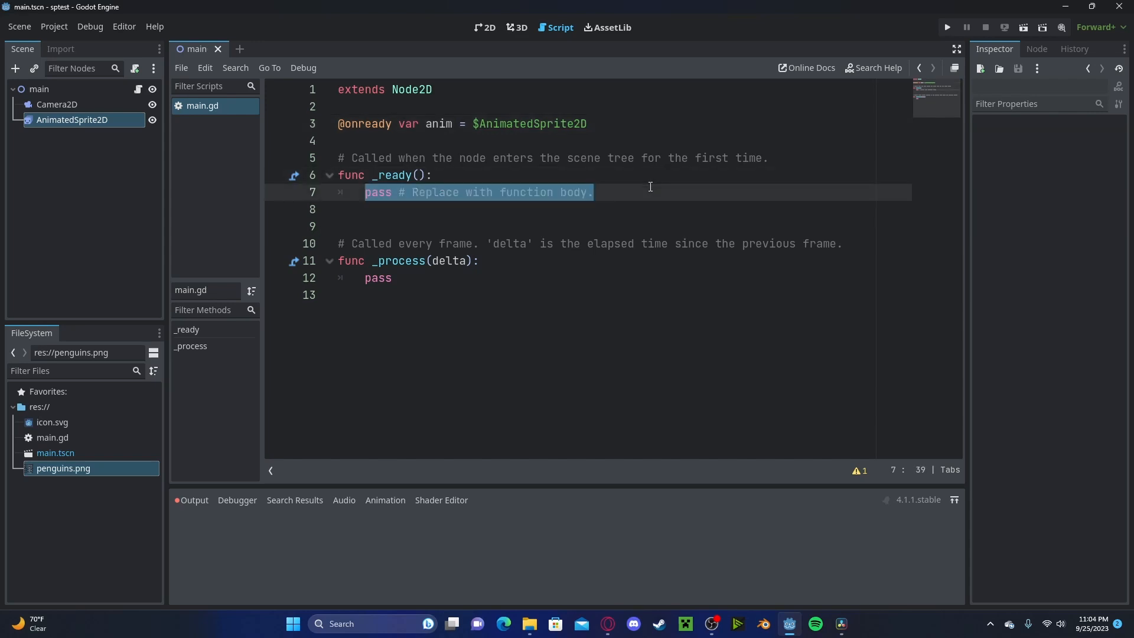
pyautogui.write('anim.p')
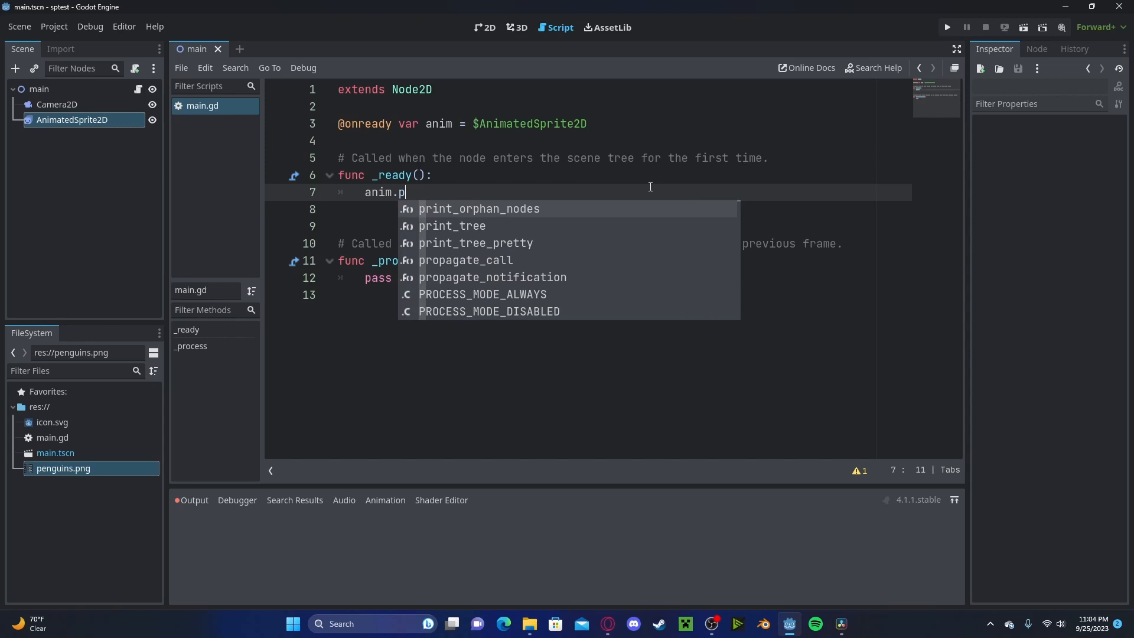
pyautogui.write('lay()')
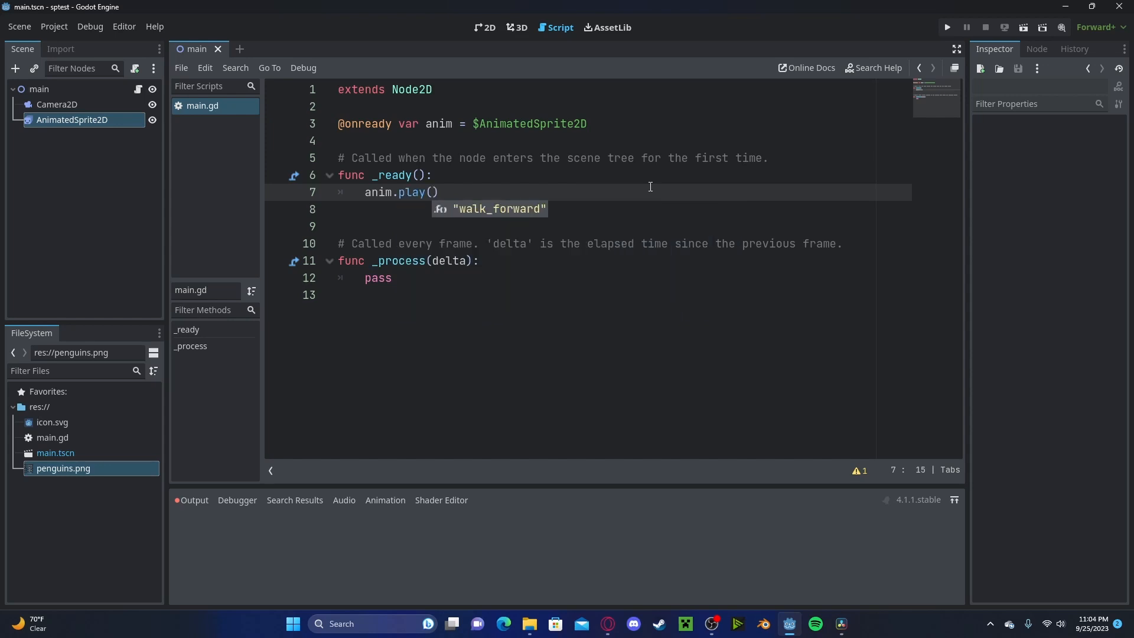
pyautogui.click(946, 27)
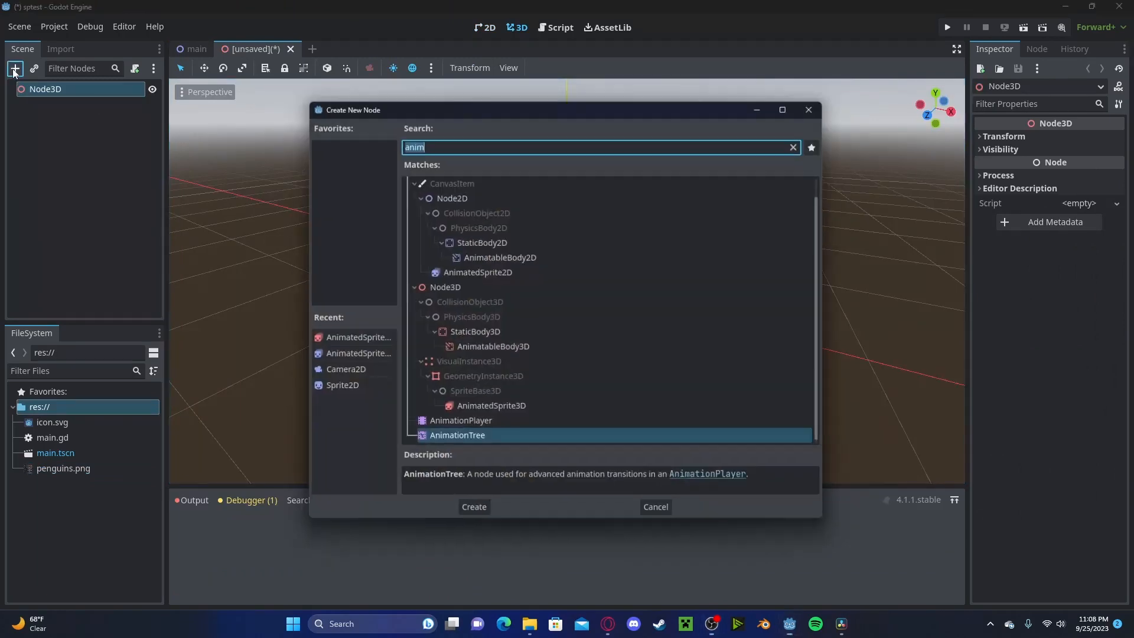
# Save the penguin SpriteFrames from the main scene as pengframes.tres
pyautogui.click(473, 507)
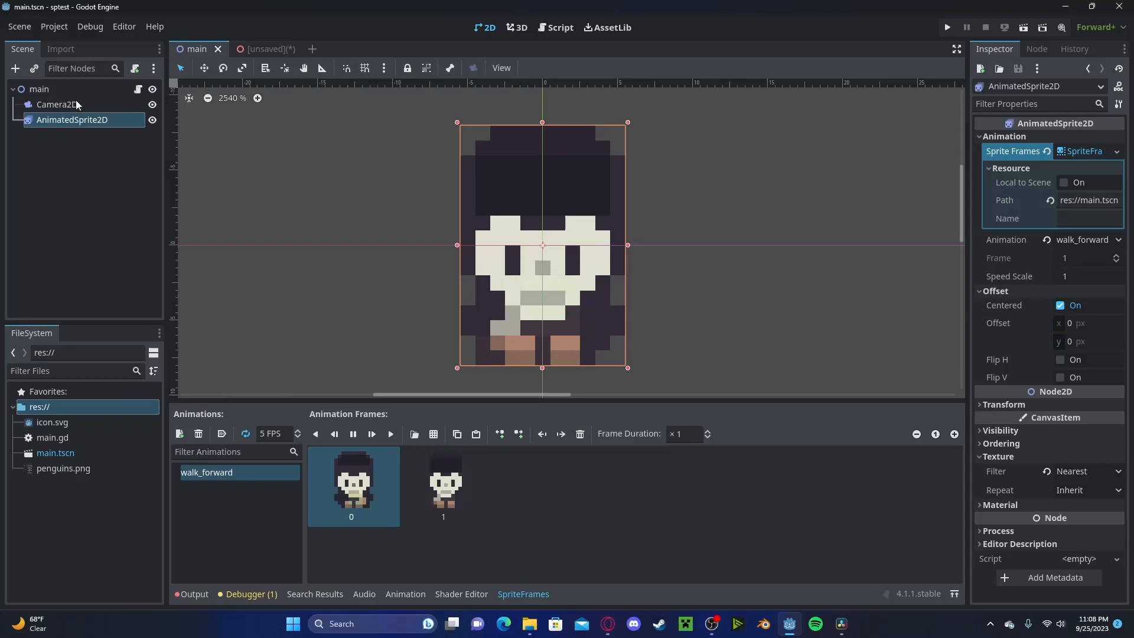
pyautogui.click(1088, 151)
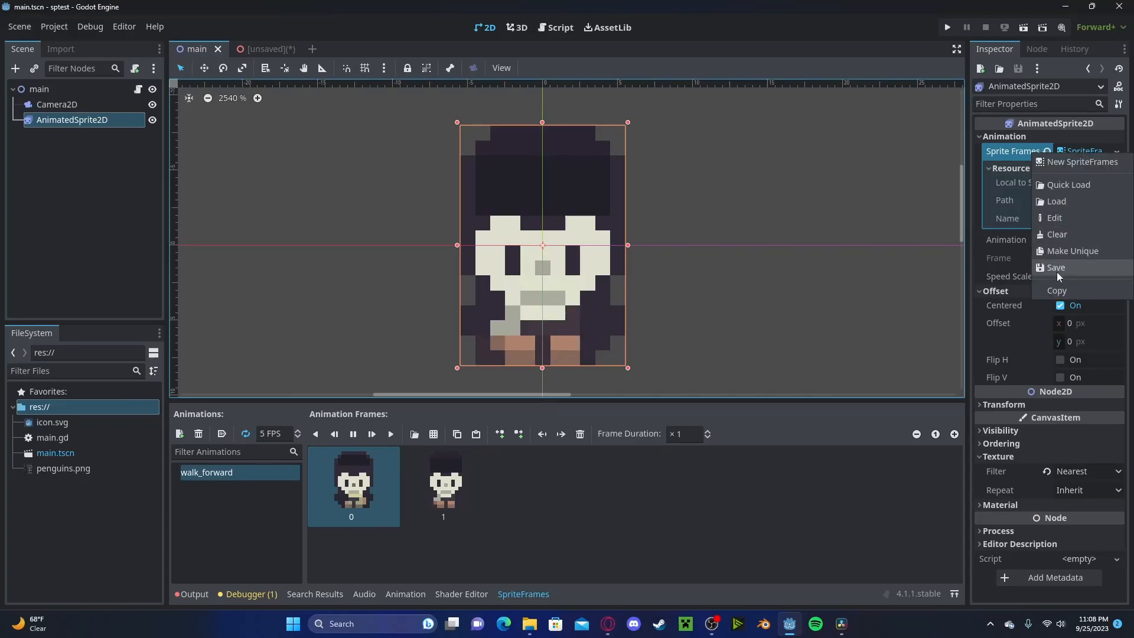
pyautogui.click(1055, 266)
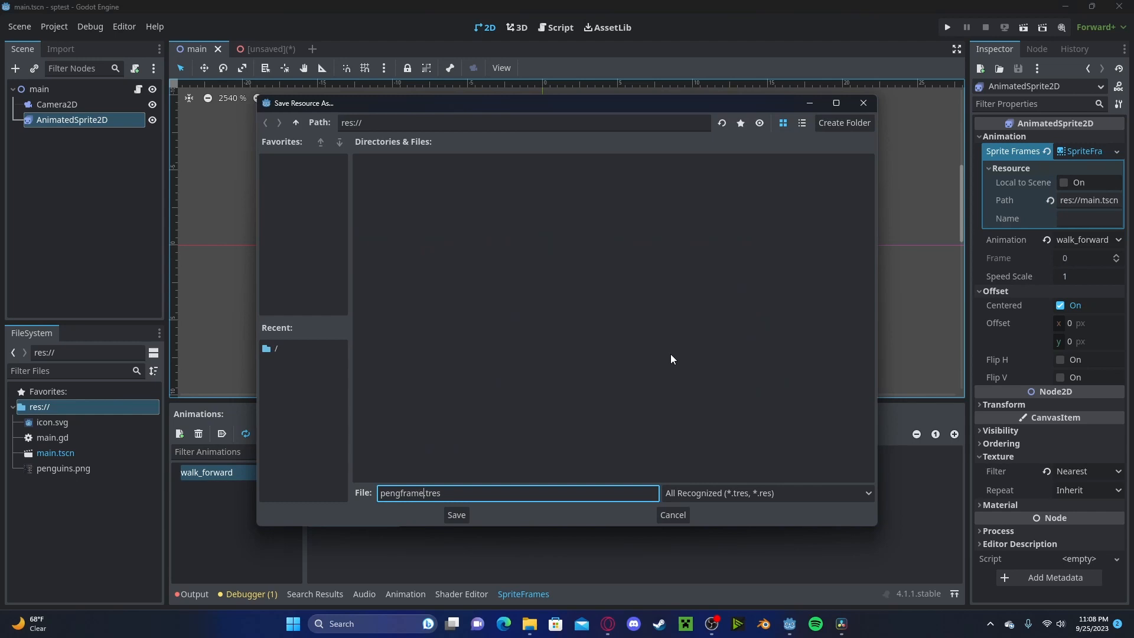
pyautogui.click(455, 513)
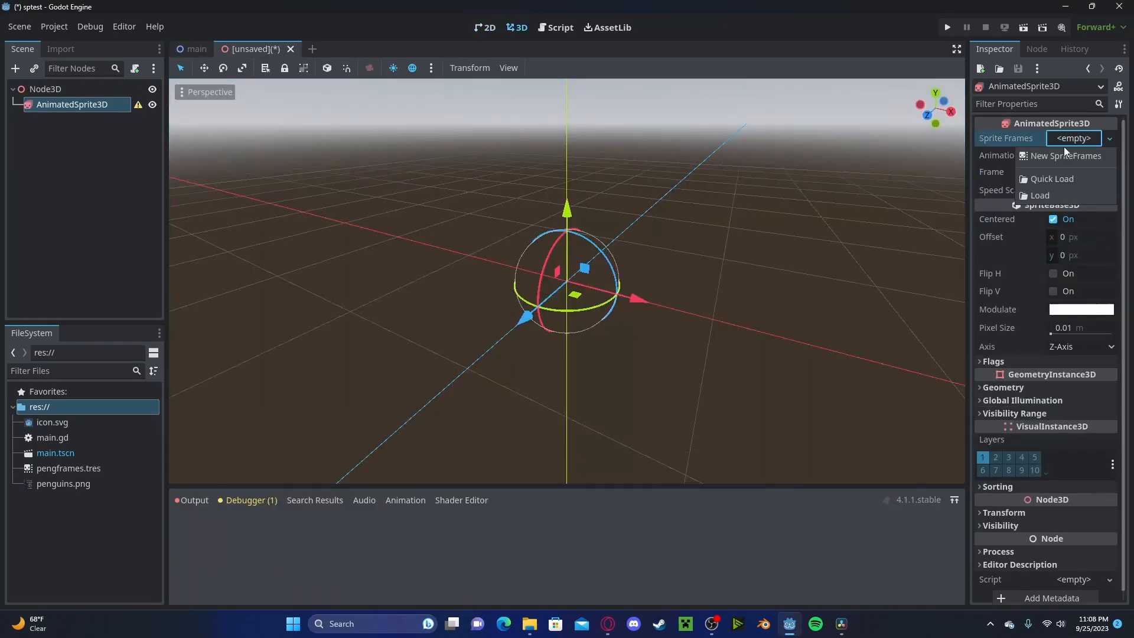
# Load pengframes.tres onto the AnimatedSprite3D and expand its rendering flags
pyautogui.click(1038, 195)
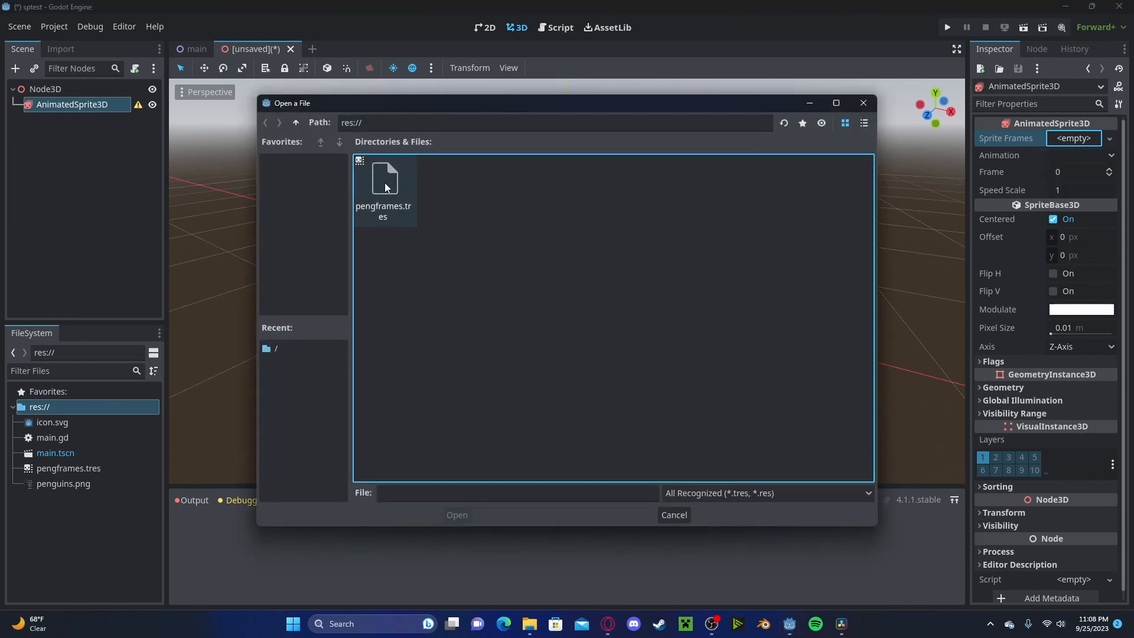
pyautogui.doubleClick(384, 181)
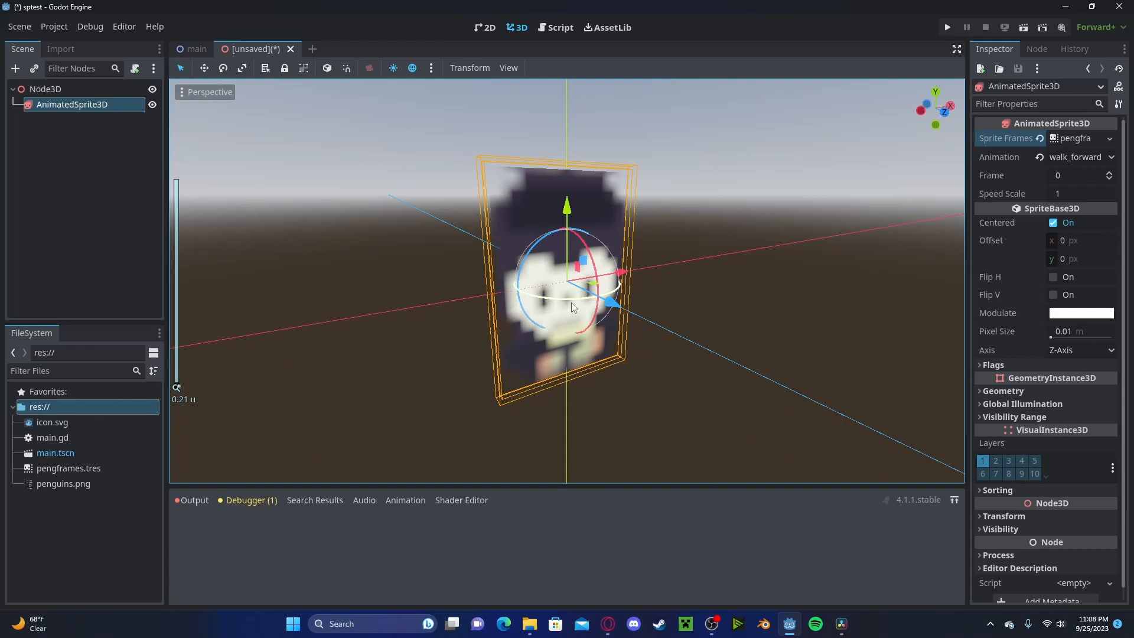
pyautogui.click(993, 365)
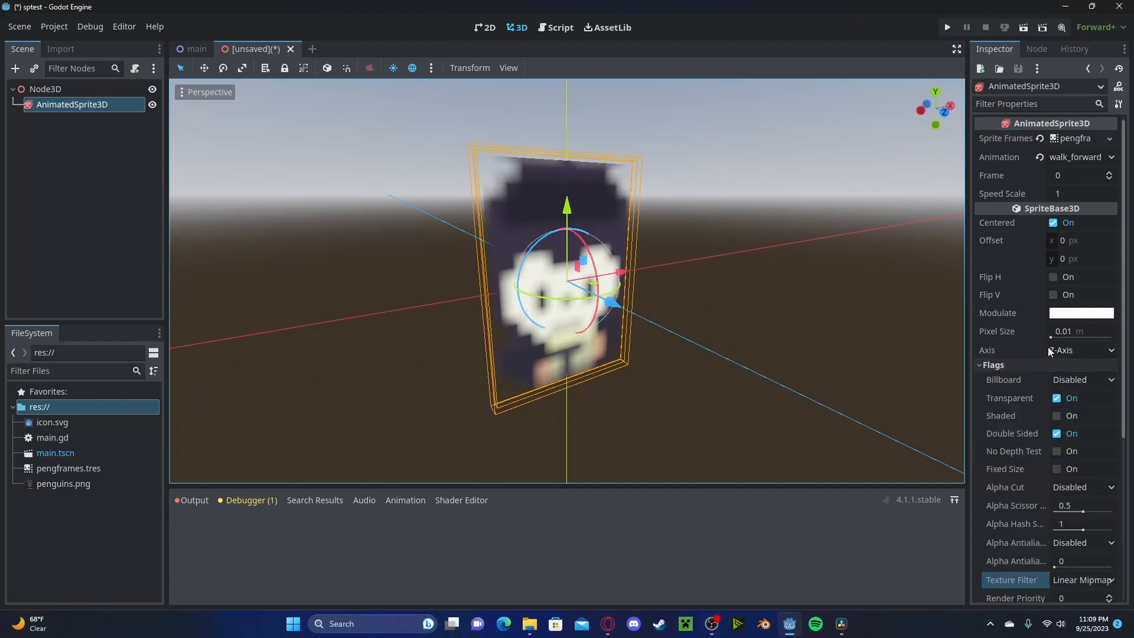
pyautogui.scroll(-3)
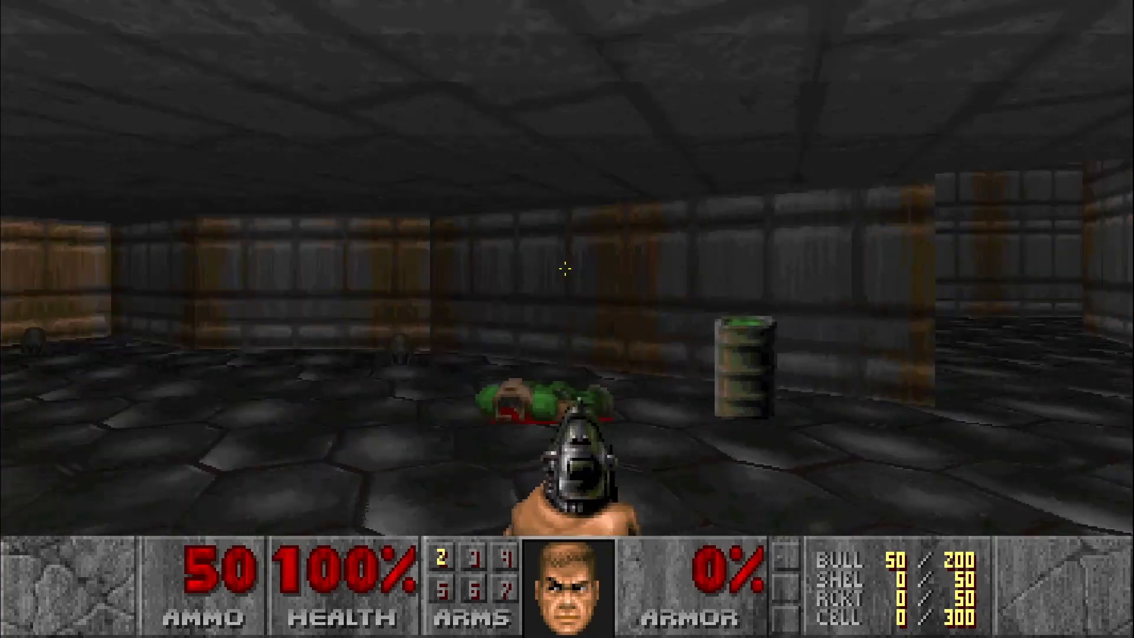
pyautogui.press('w')
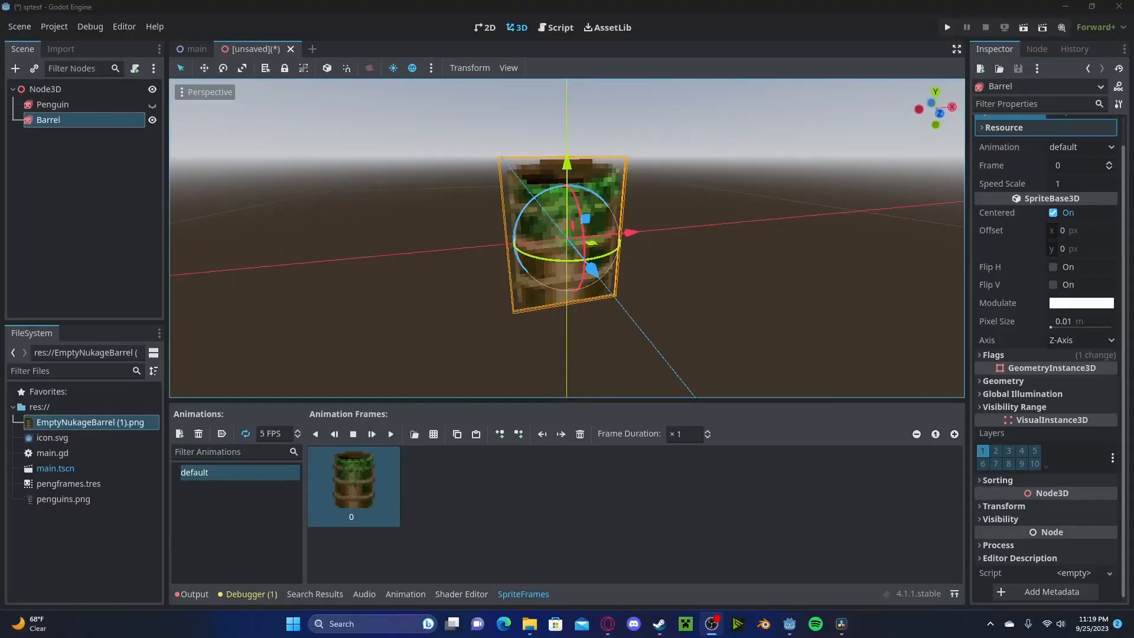
# Set the Barrel sprite's billboard mode to Y-Billboard so it stays upright facing the camera
pyautogui.click(995, 354)
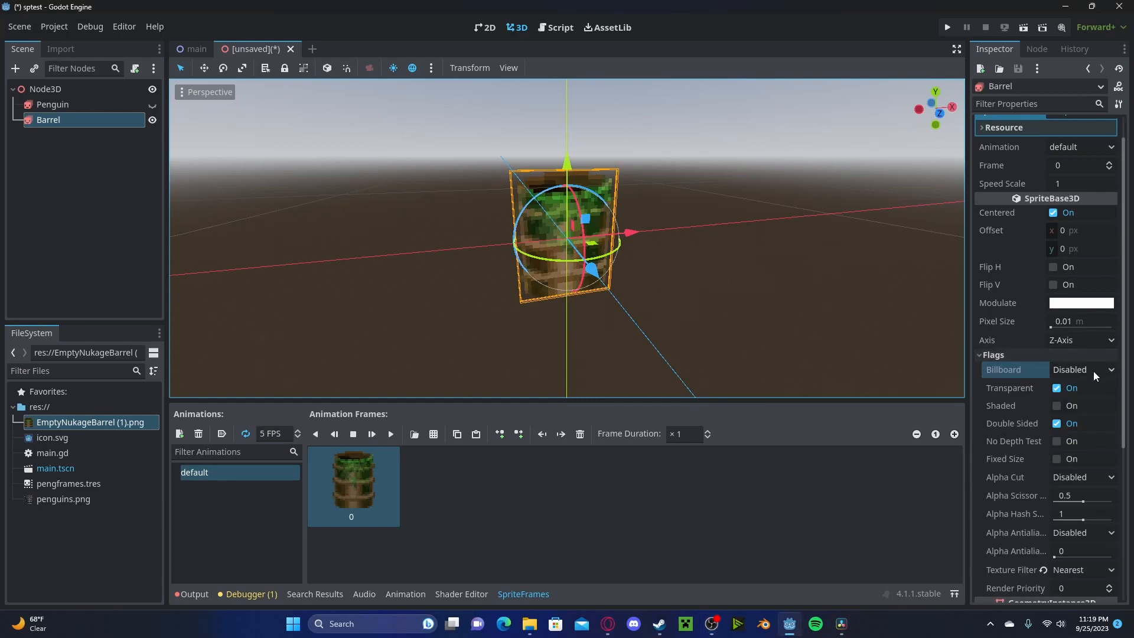
pyautogui.click(1081, 370)
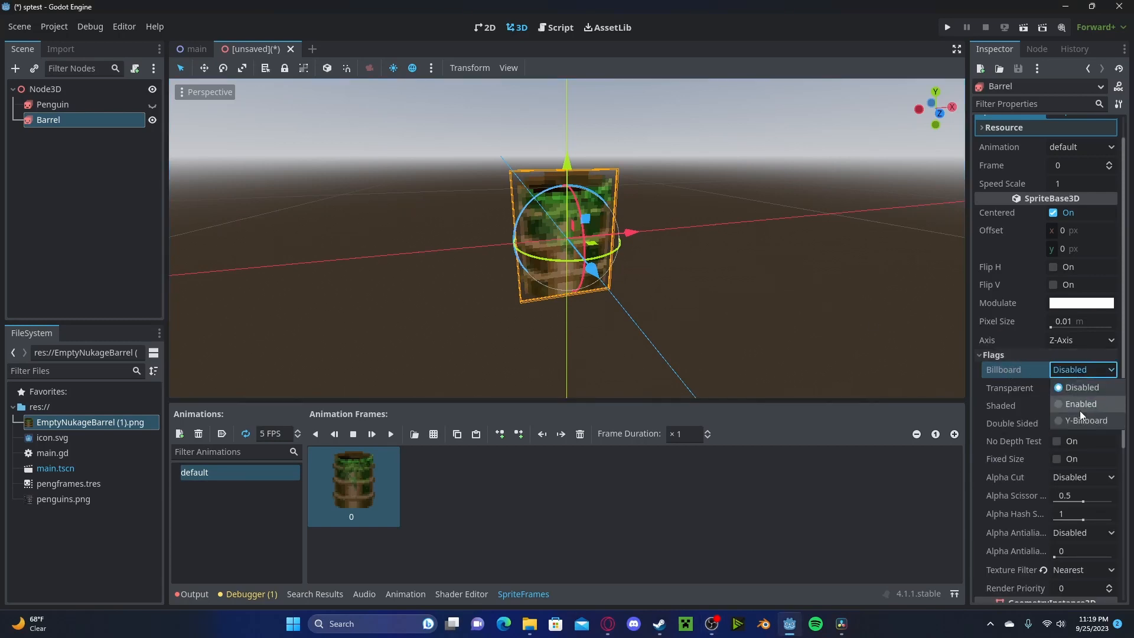
pyautogui.click(1078, 404)
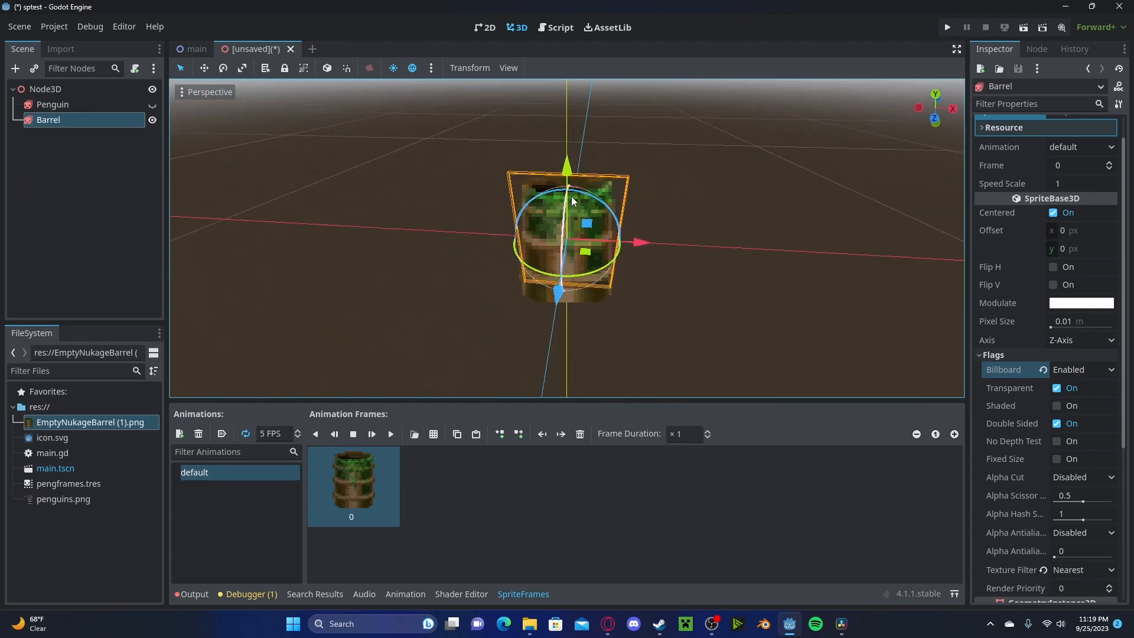
pyautogui.click(1082, 370)
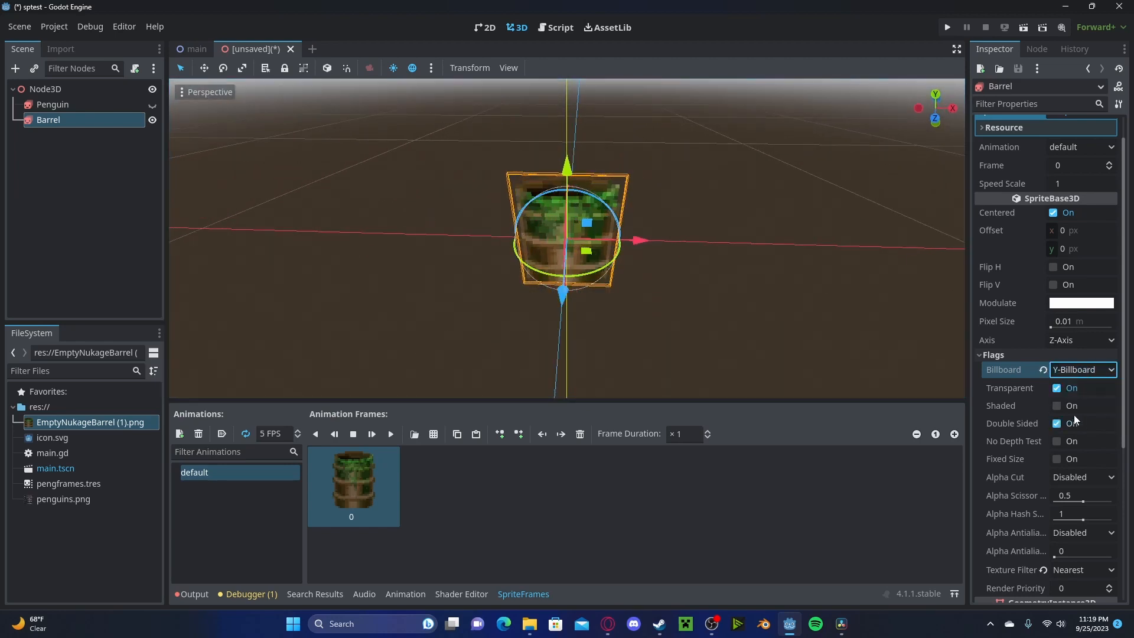